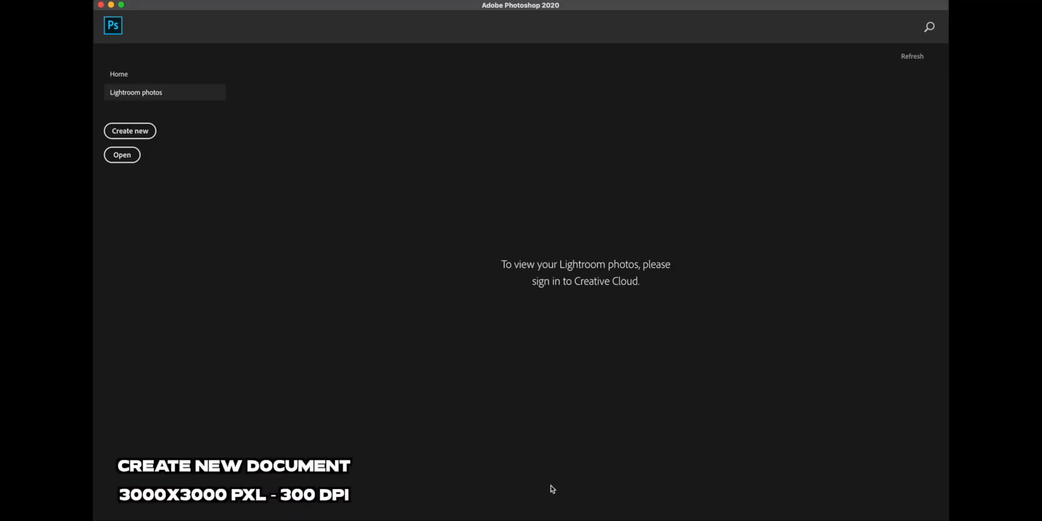
Step: Create a new 3000 × 3000 px, 300 ppi document named skullmachine
click(129, 130)
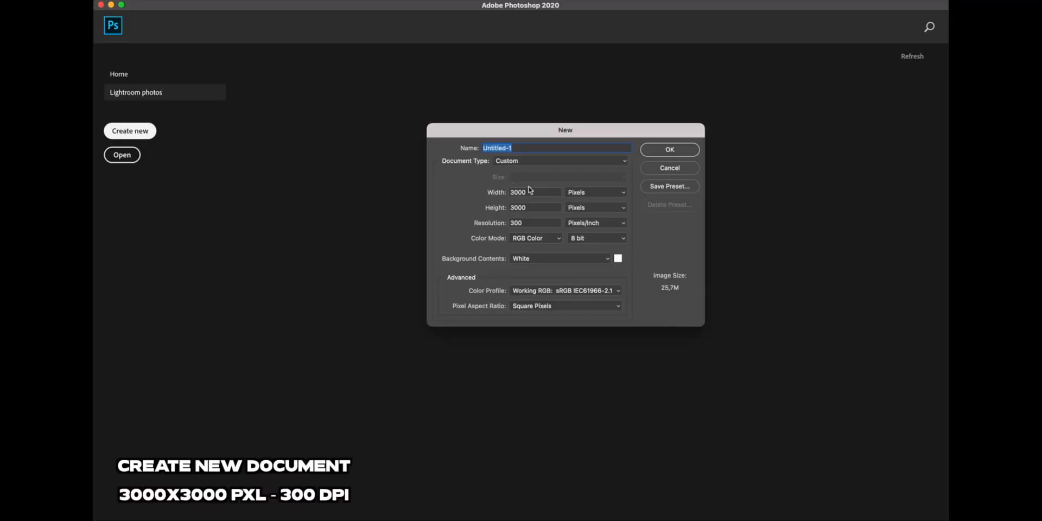
click(534, 207)
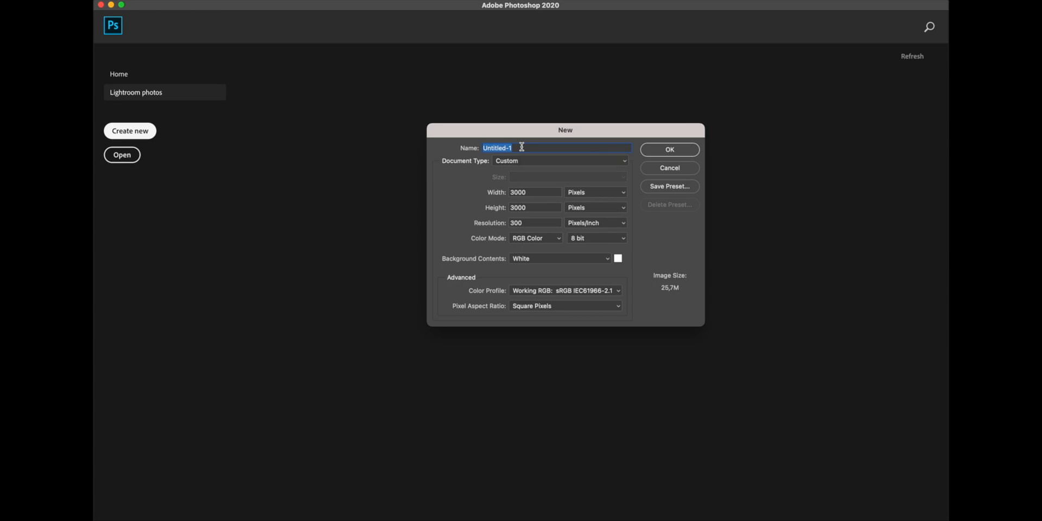
text(skullmachine)
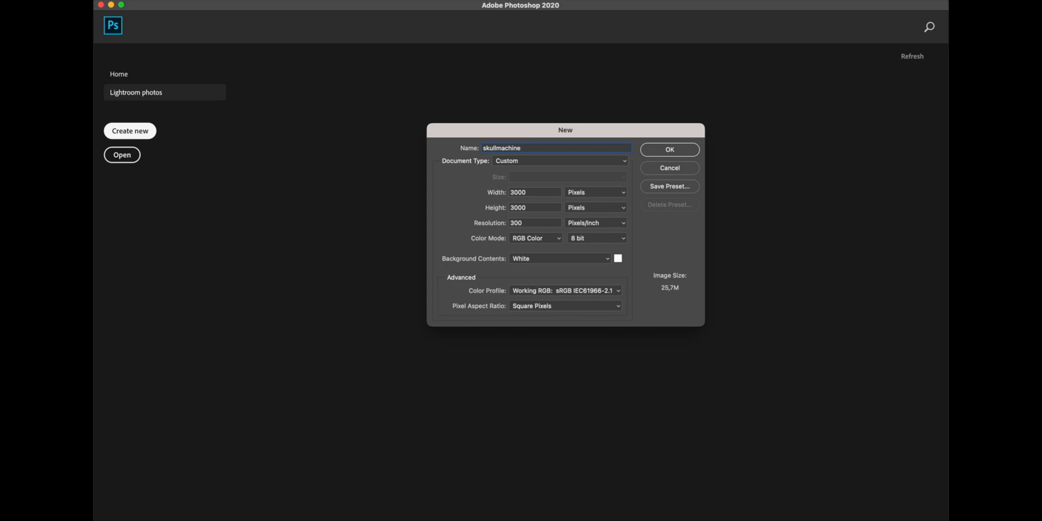
click(669, 150)
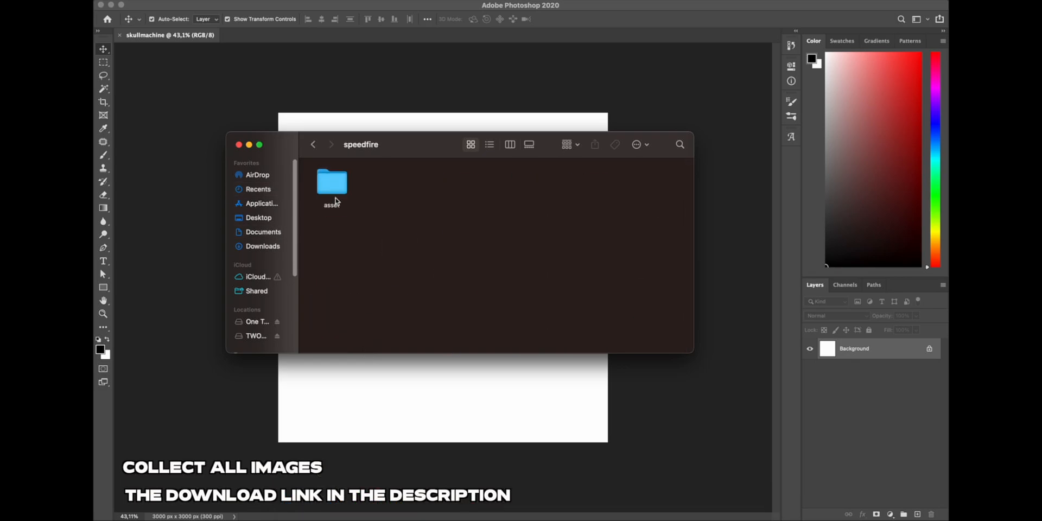
Step: Open the asset folder holding the skull and Moto Guzzi engine images
double_click(332, 181)
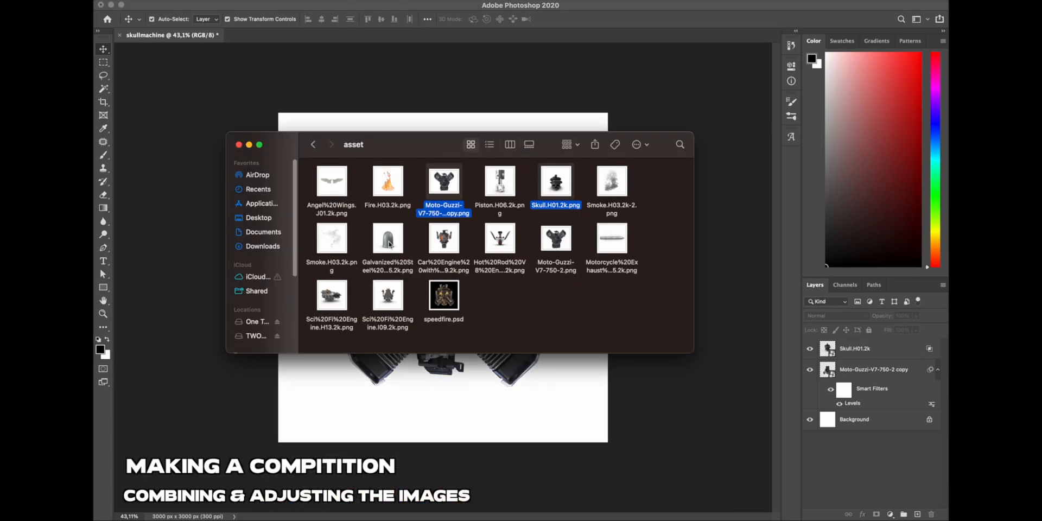
mouse_move(518, 192)
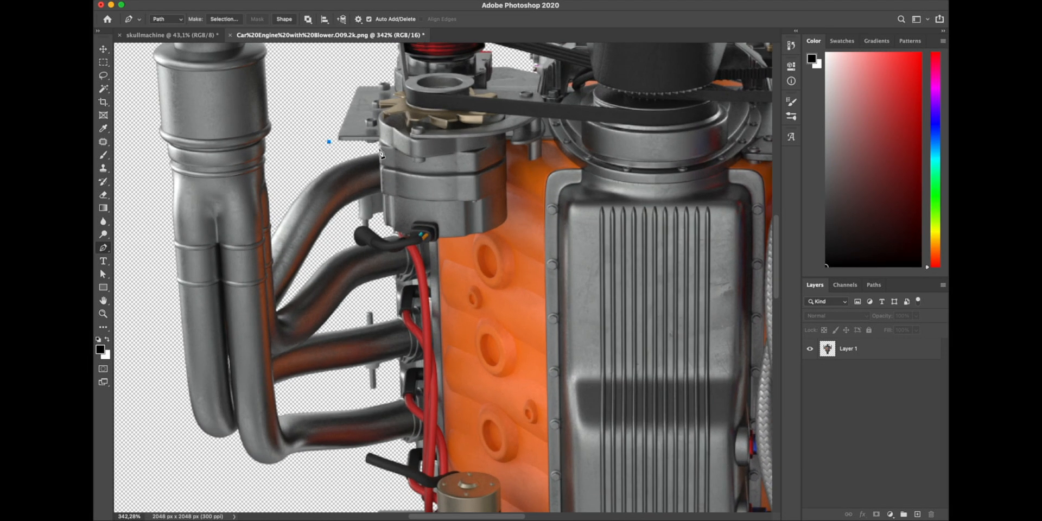
Step: Trace and cut out the exhaust pipe, then begin selecting the copper header pipes
click(356, 247)
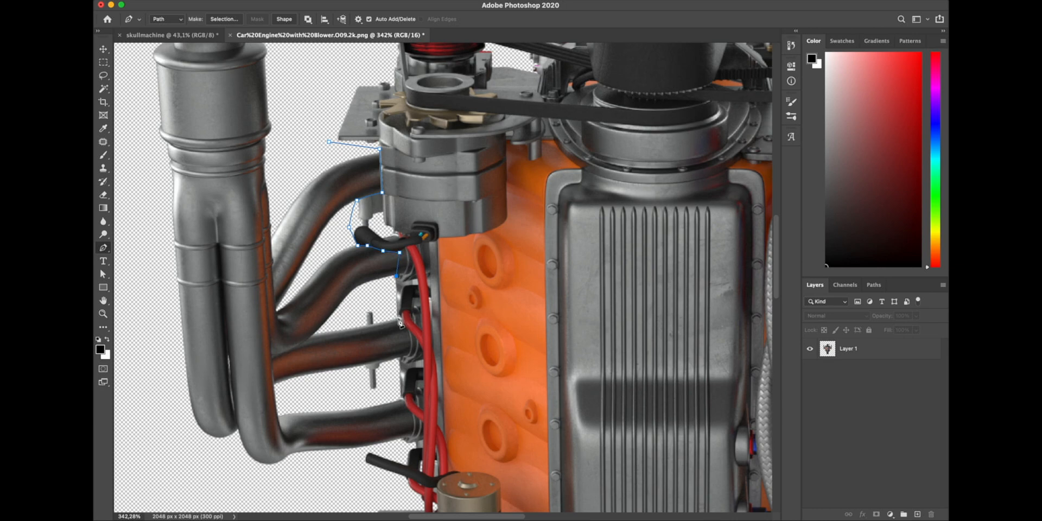
click(408, 426)
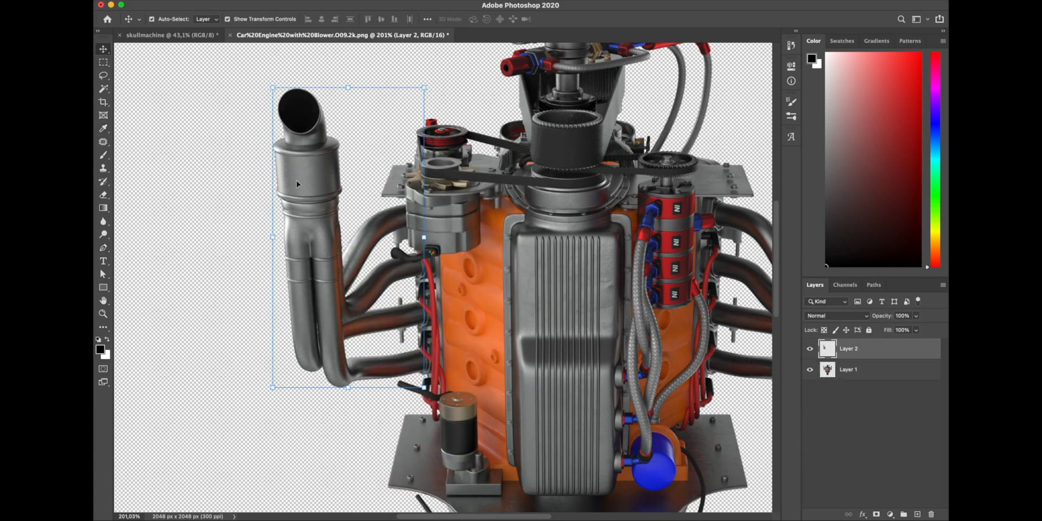
click(166, 34)
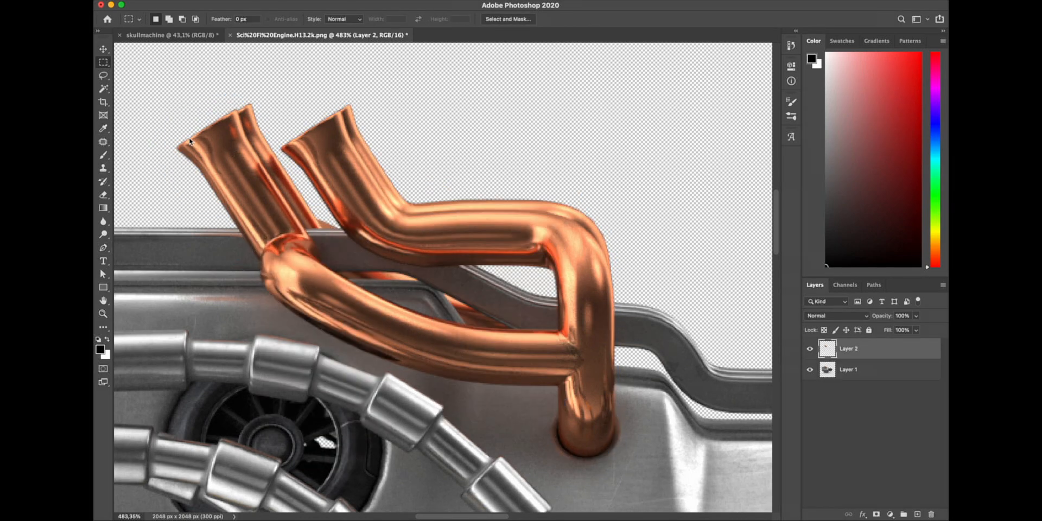
click(157, 35)
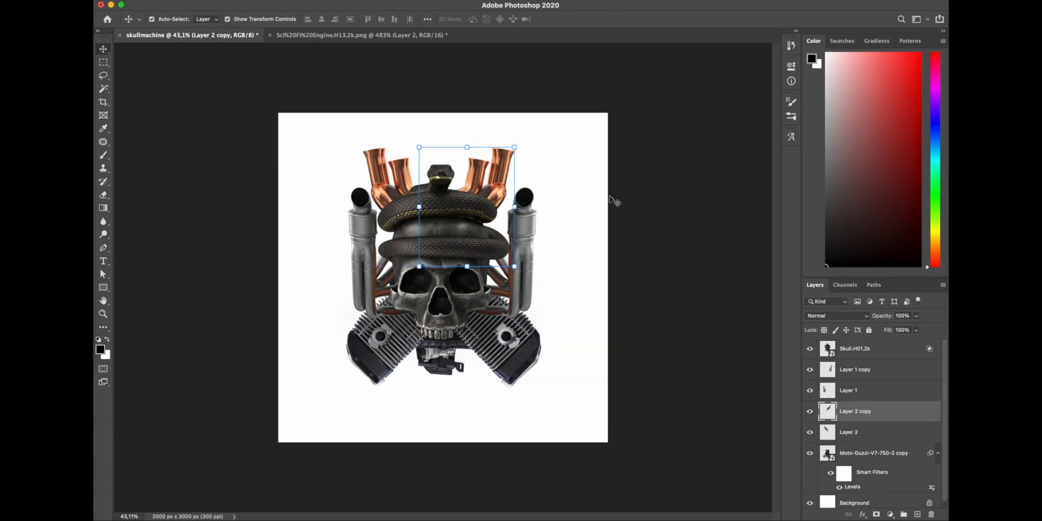
Step: Open the second sci-fi engine image, Sci-Fi Engine I09, to copy parts from
click(361, 35)
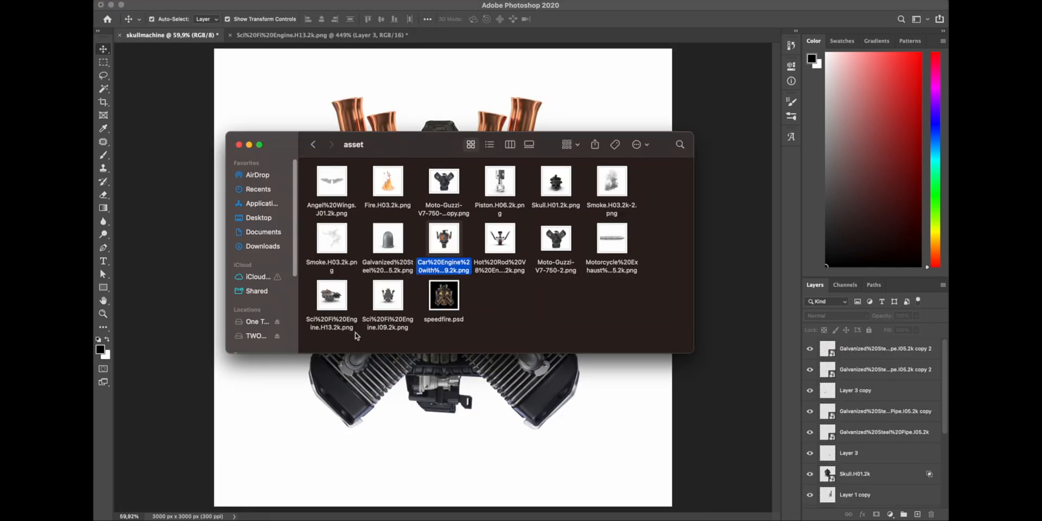
double_click(387, 296)
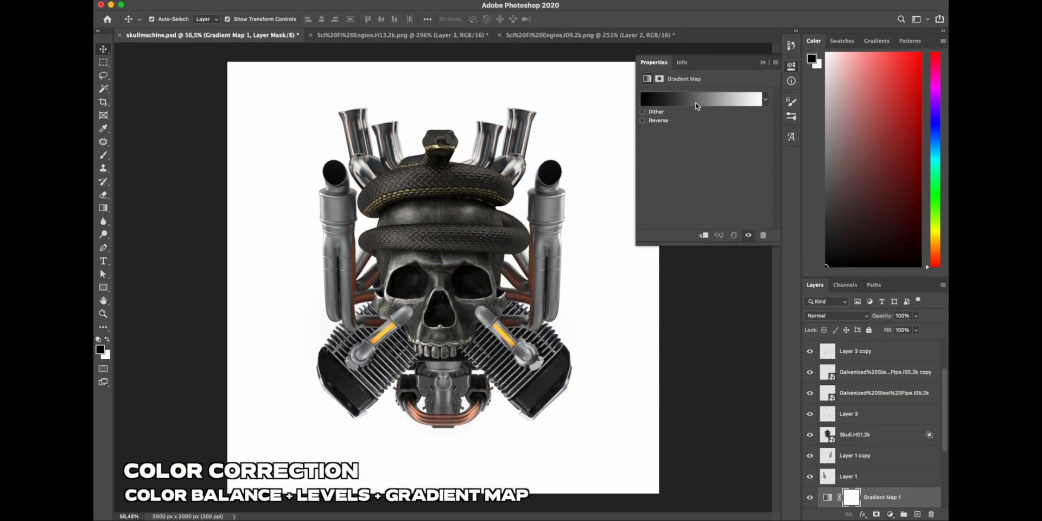
Step: Add grey colour stops to the Gradient Map gradient and close the Gradient Editor
click(700, 99)
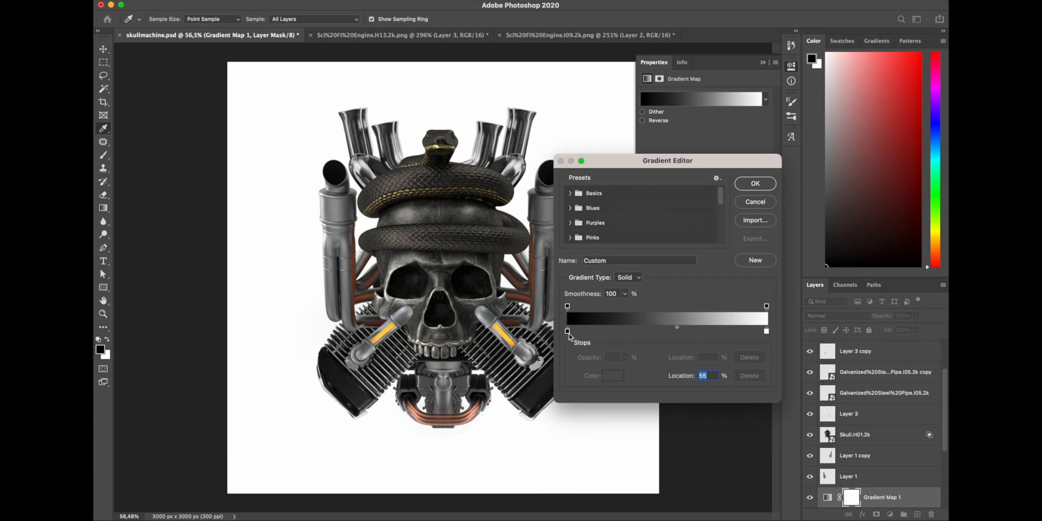
click(612, 375)
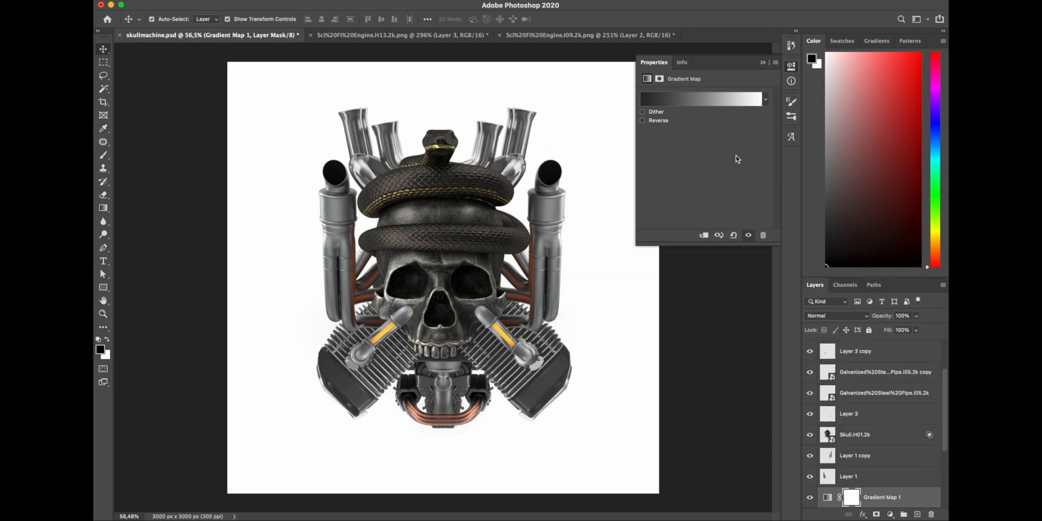
click(701, 99)
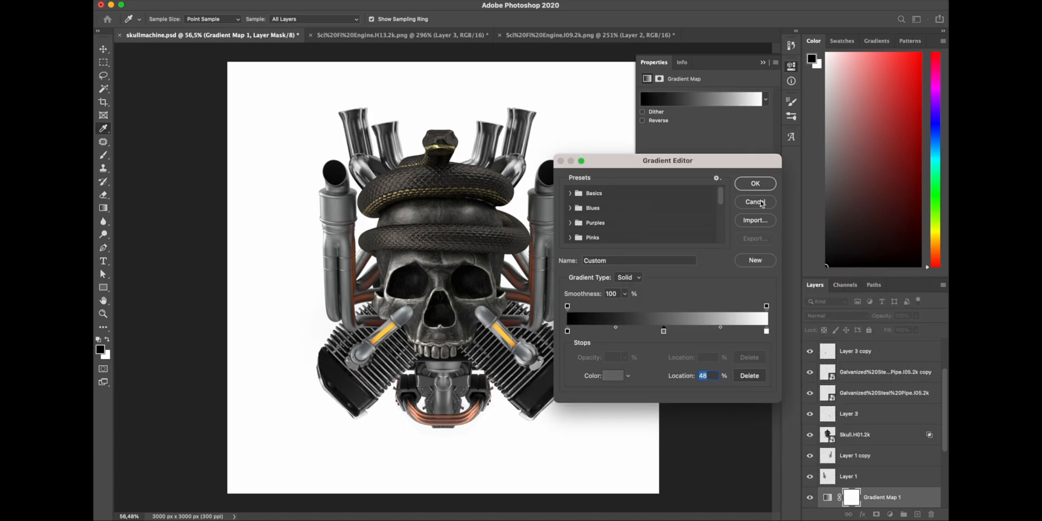
click(755, 202)
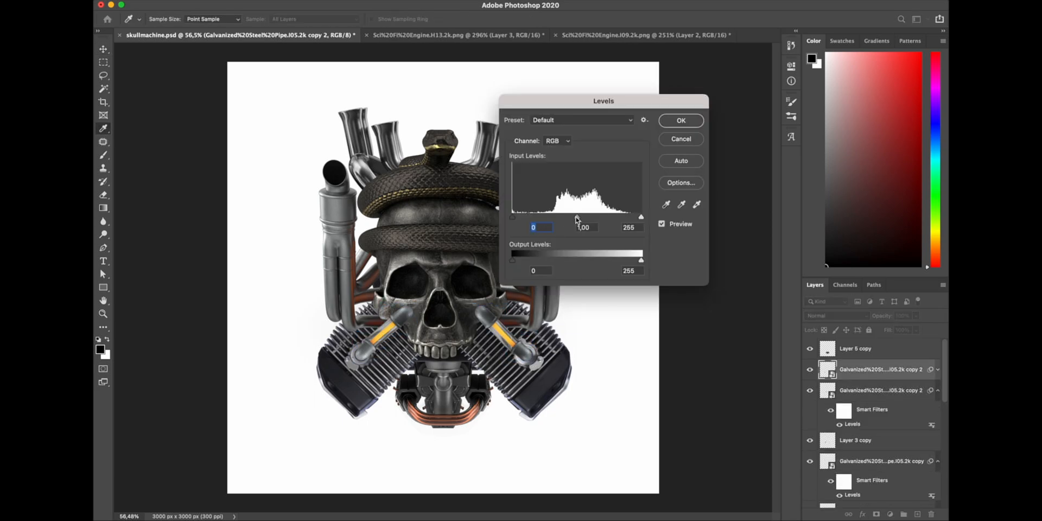
Step: Confirm the Levels adjustment on the galvanized pipe copy
click(681, 120)
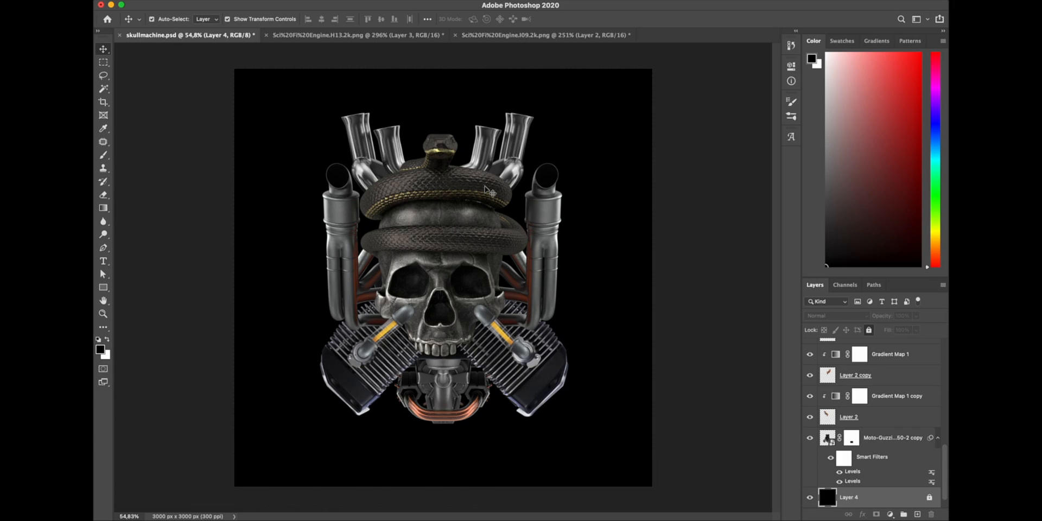
Step: Select the next galvanized steel pipe layer for another Levels adjustment
click(849, 417)
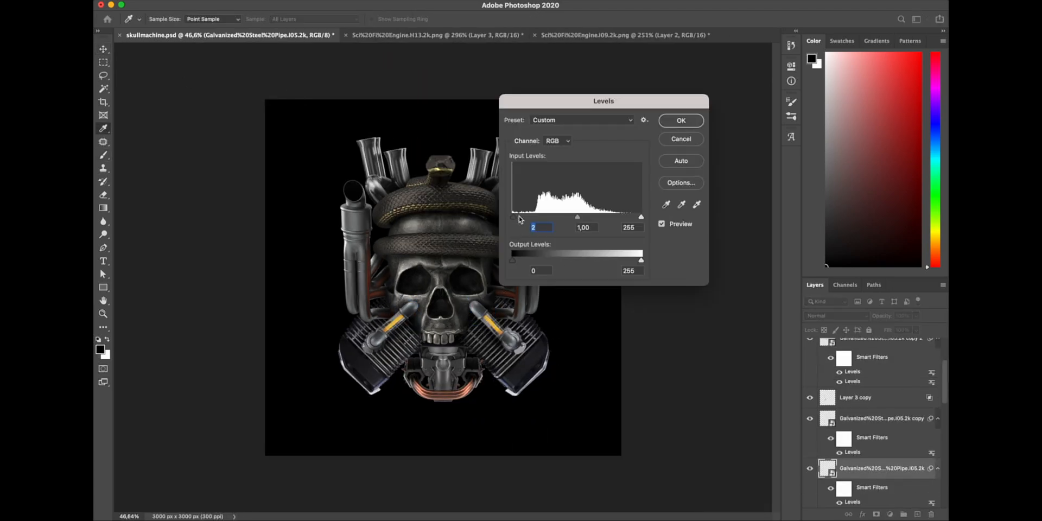
Step: Confirm Levels with the pipe layer's shadow input set to 2
click(680, 120)
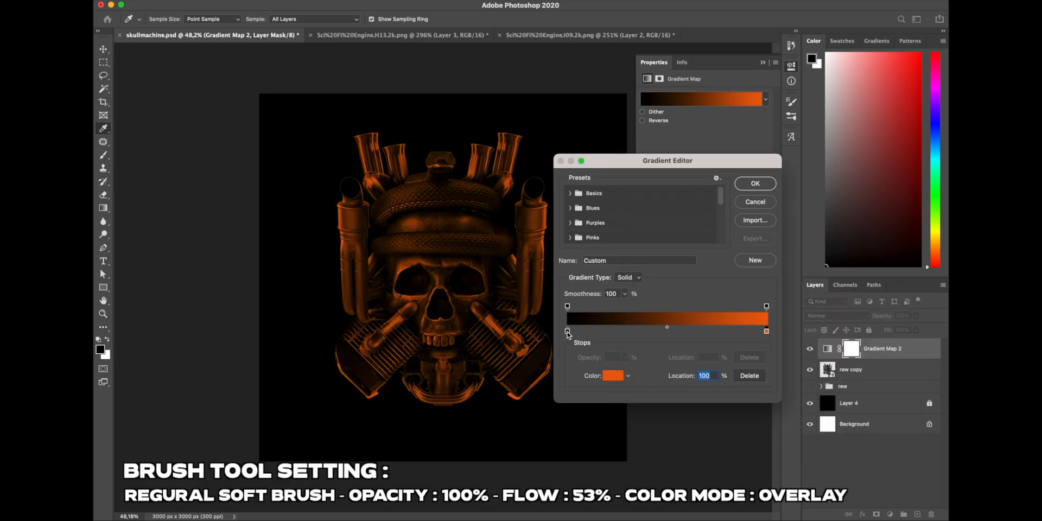
Step: Accept the black-to-orange Gradient Map colours and continue working on its mask
click(755, 183)
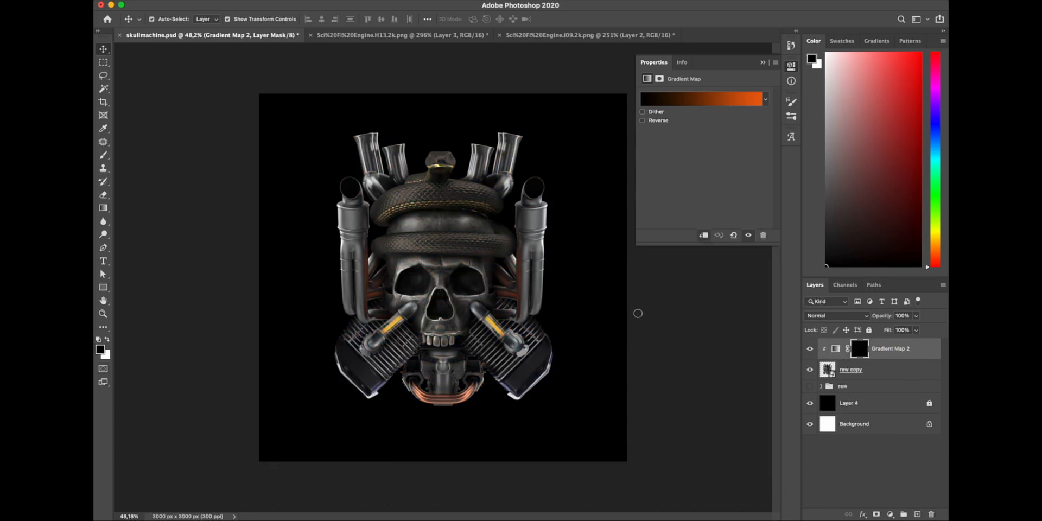
click(103, 155)
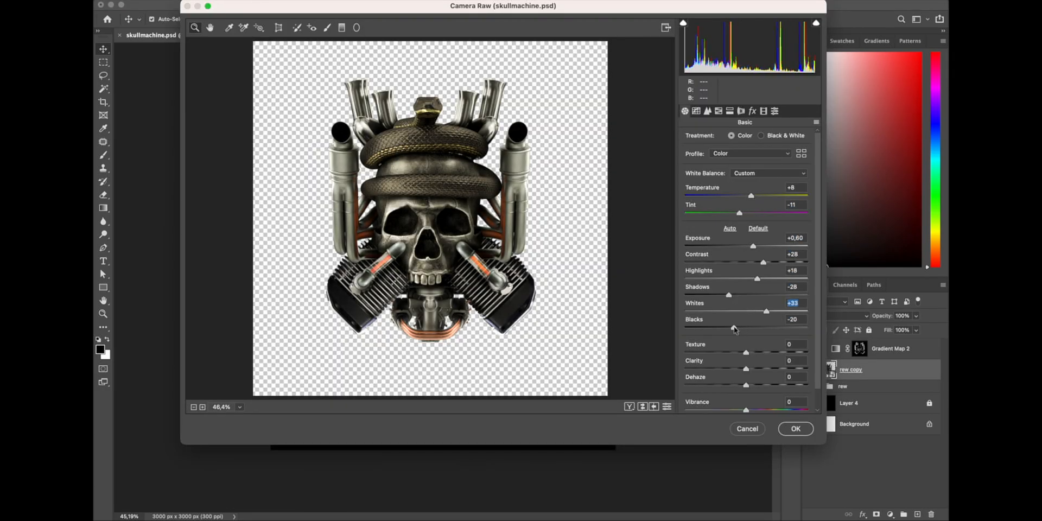
Step: Lower Blacks in the Camera Raw filter to darken the skull image
click(796, 429)
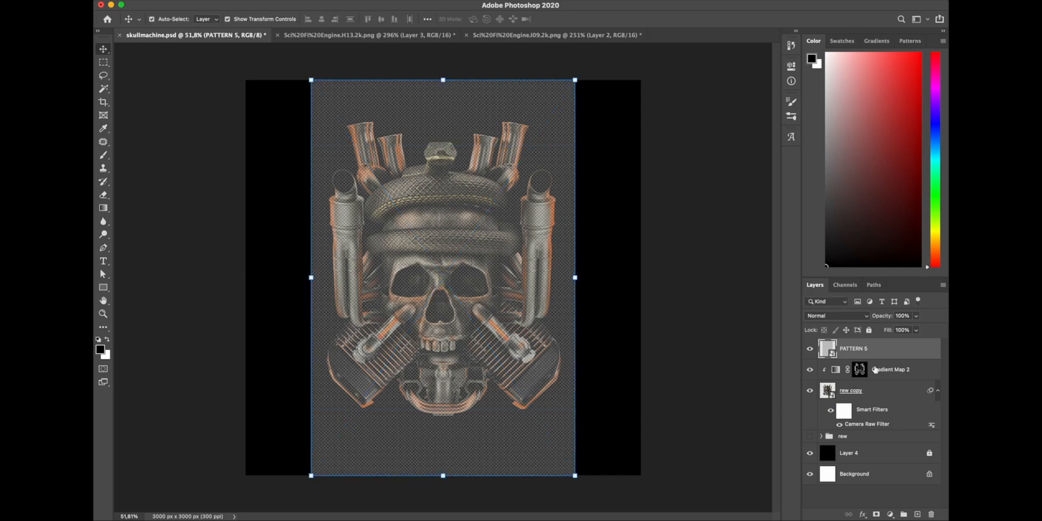
Step: Commit the placed PATTERN 5 texture and blend it with Soft Light
click(836, 316)
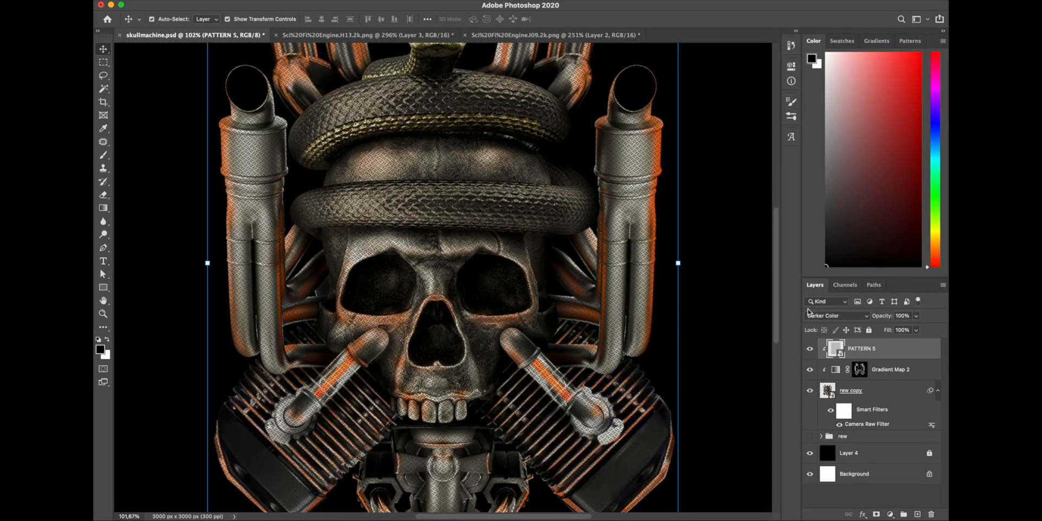
click(836, 316)
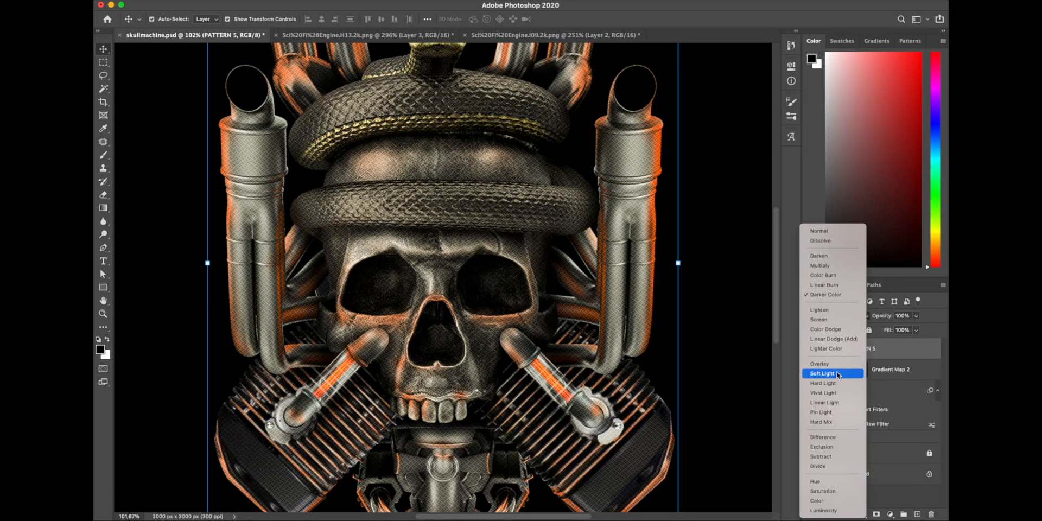
click(822, 373)
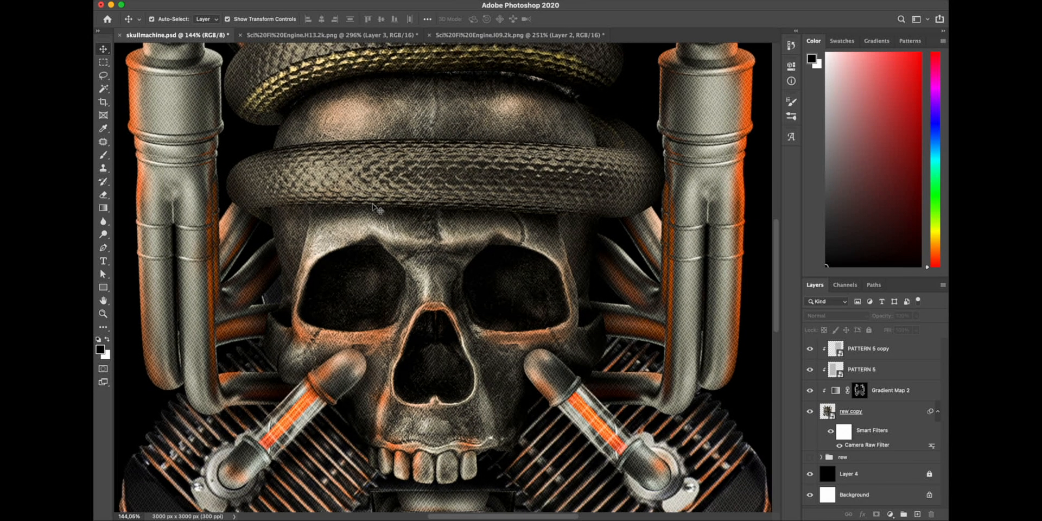
Step: Fit the view and warp the Overlay fire image over the skull
key(cmd+0)
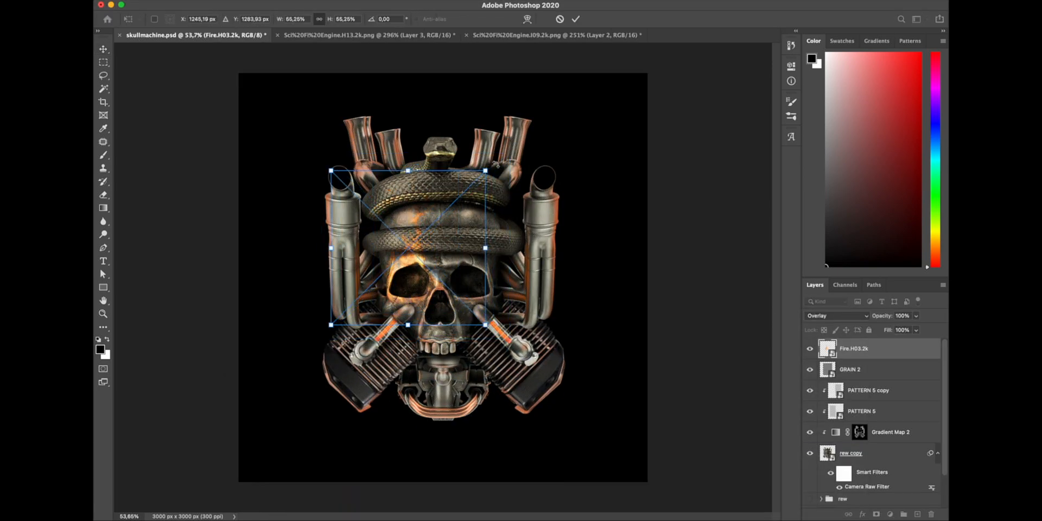
right_click(437, 264)
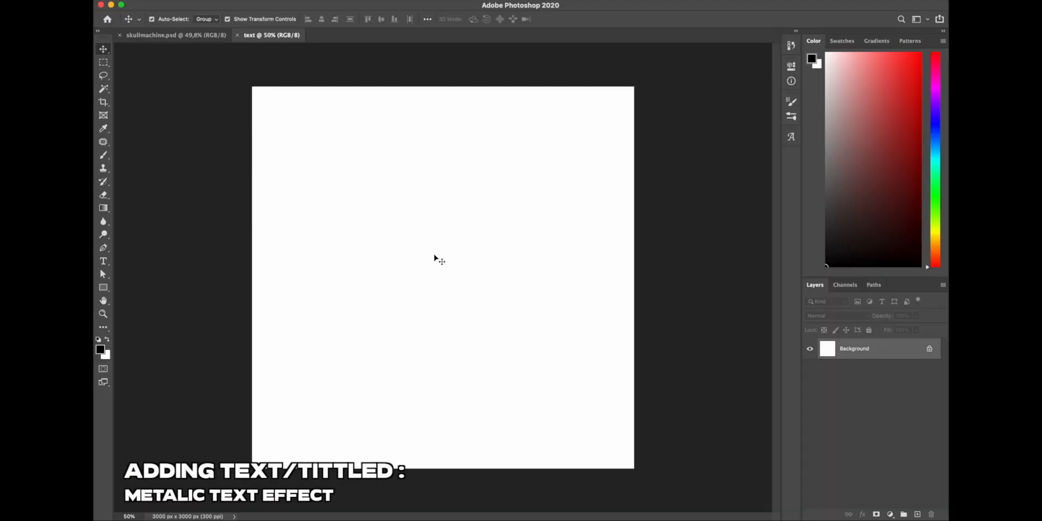
Step: Type BLOOD and edit the Gradient Map's silver gradient colours
text(BLOOD)
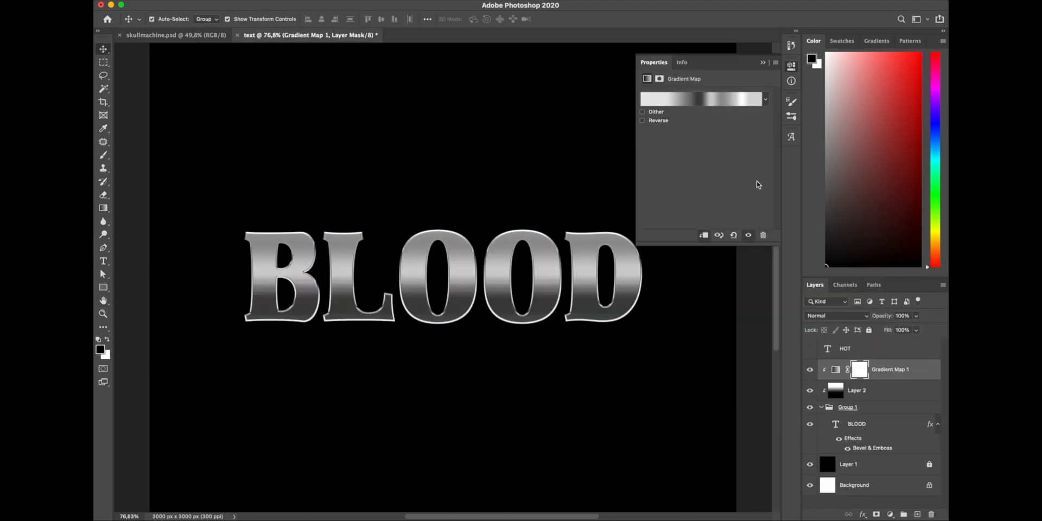
click(701, 99)
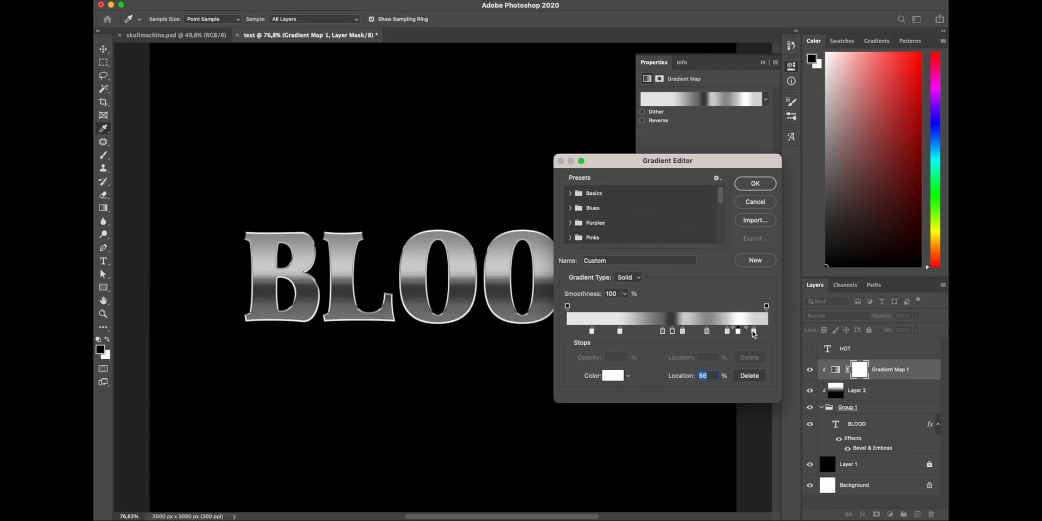
click(755, 183)
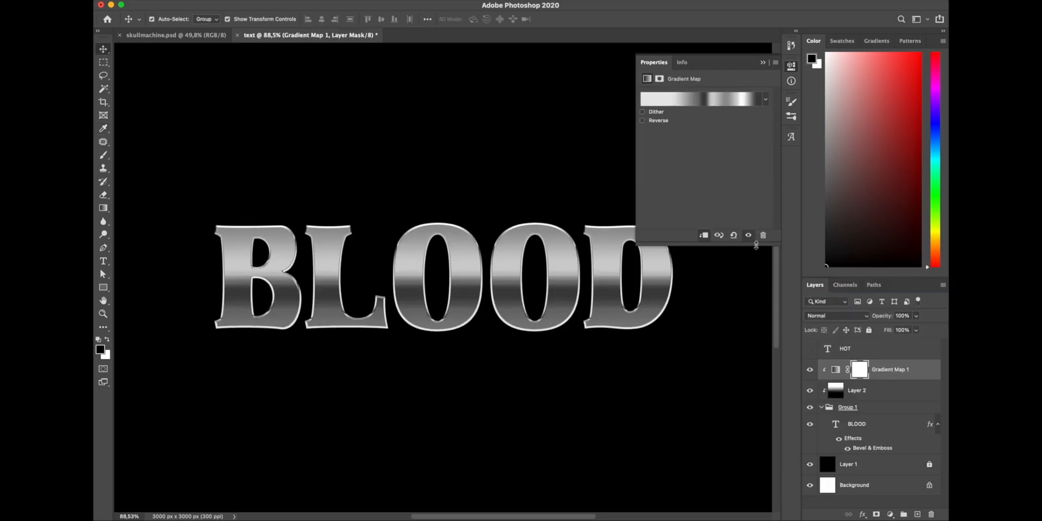
click(808, 369)
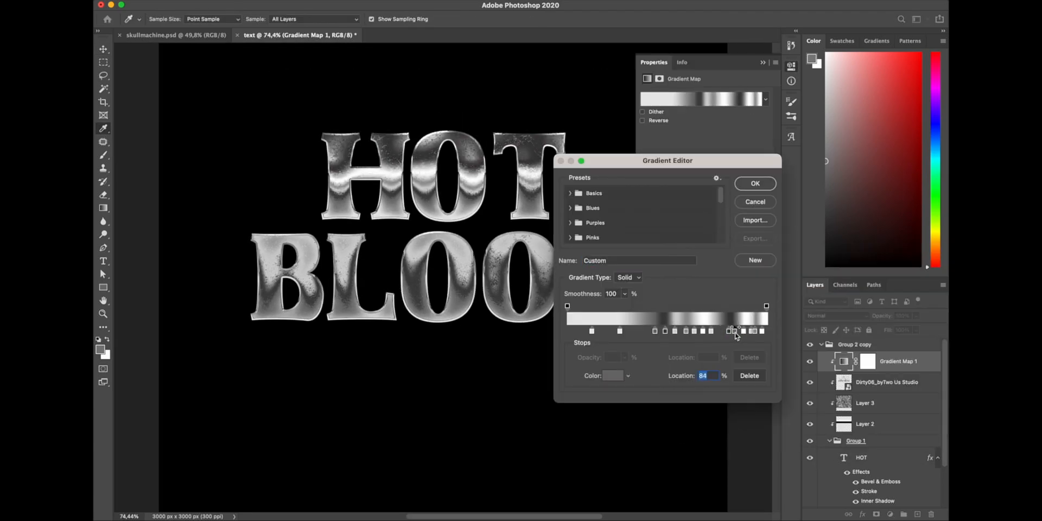
Step: Adjust a Gradient Map stop for a harsher chrome look
click(755, 183)
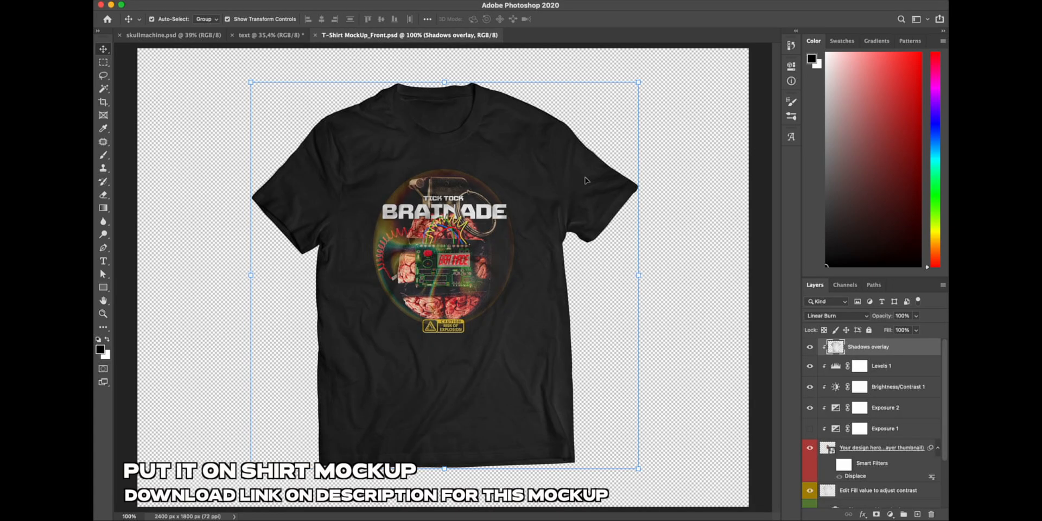
Step: Open the mockup's design placeholder, switch to skullmachine.psd and hide the white background
double_click(827, 447)
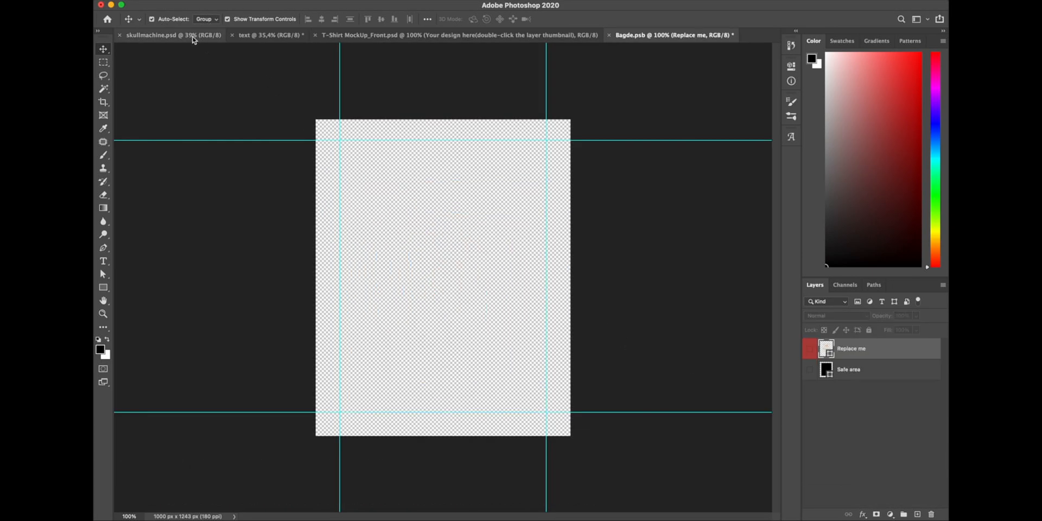
click(168, 35)
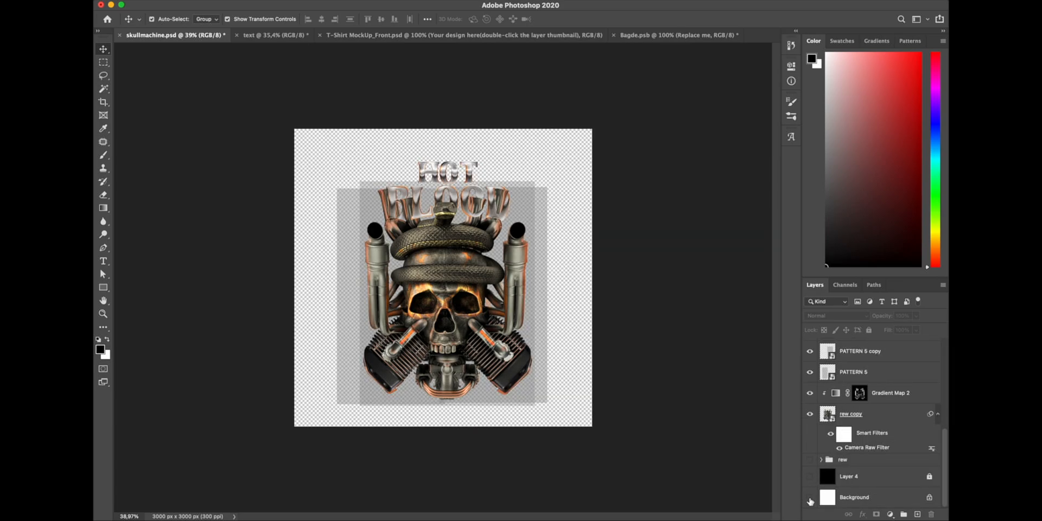
click(880, 350)
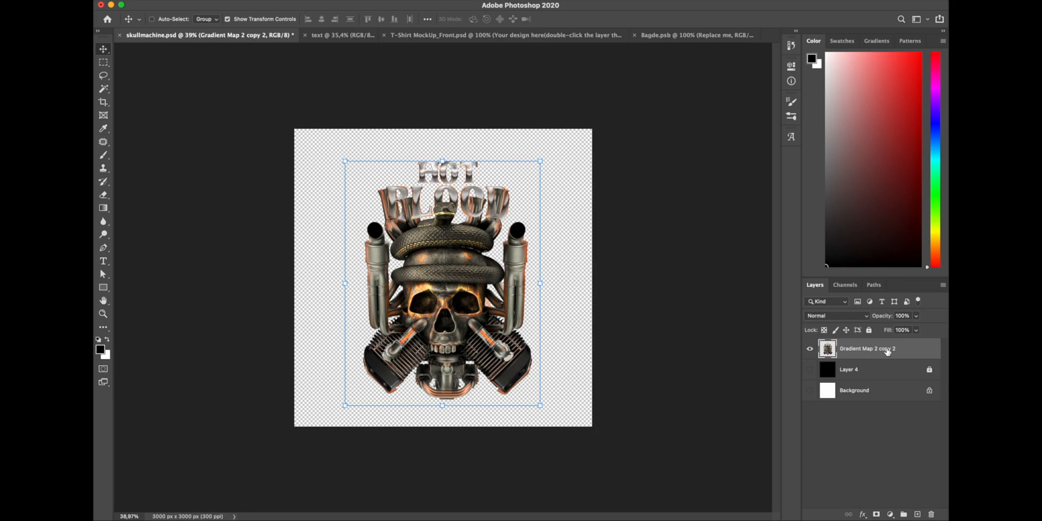
Step: Transfer the merged design layer into Bagde.psb and dismiss the file-not-found warning
click(688, 35)
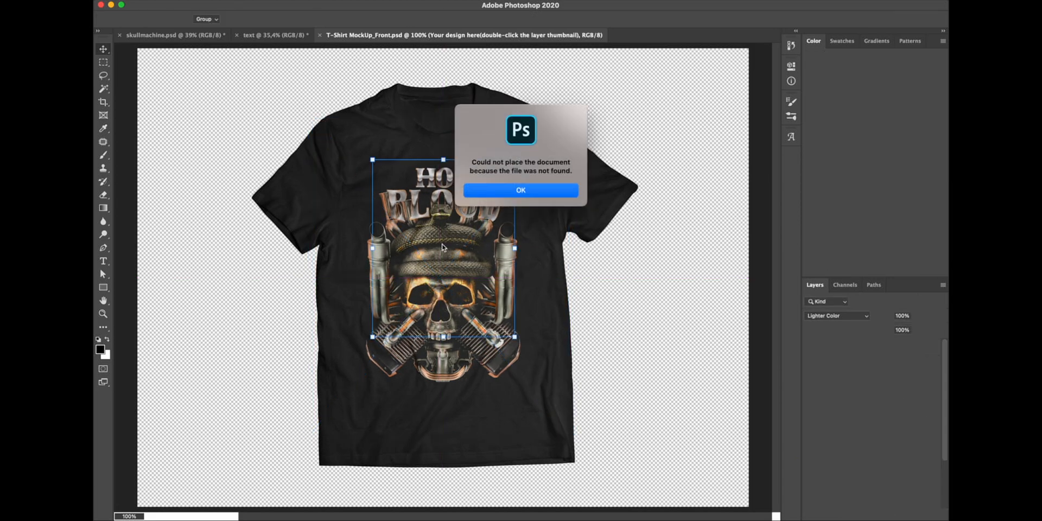
click(520, 190)
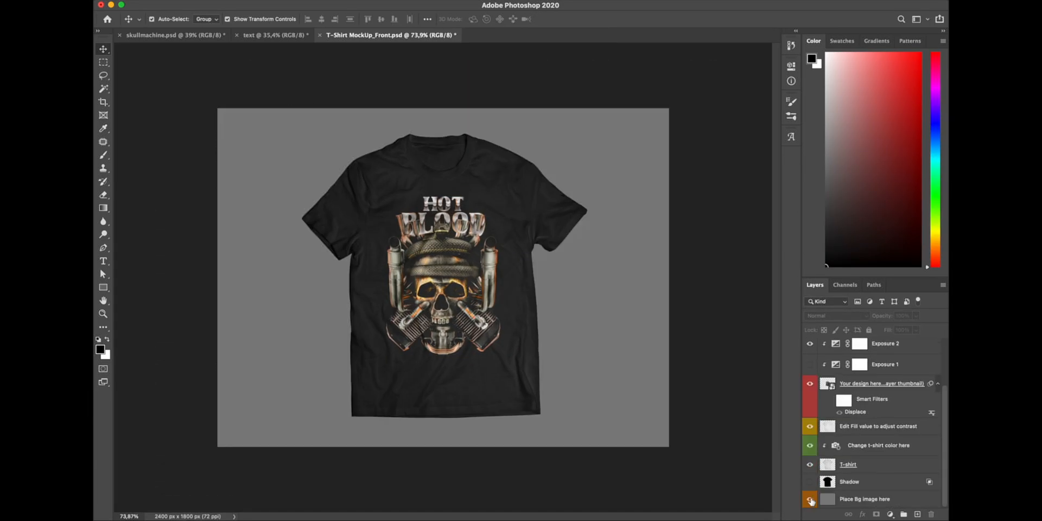